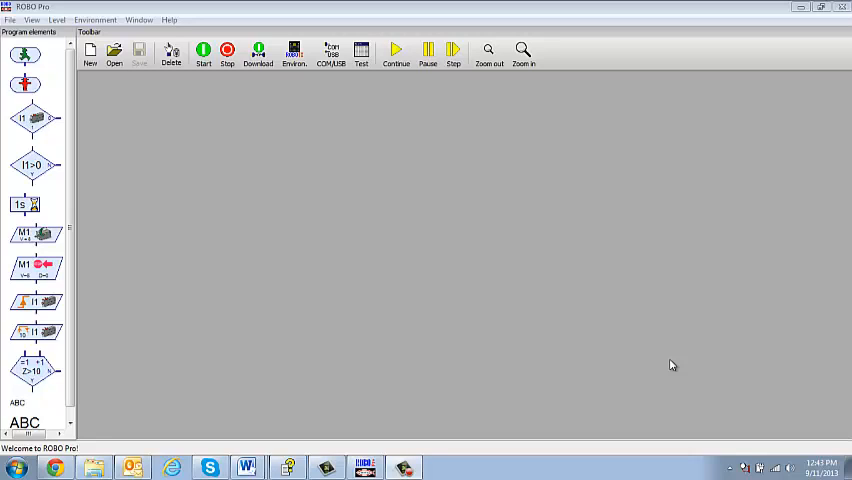
# - Set the interface to ROBO TX Controller over USB via the COM/USB settings
pyautogui.click(452, 50)
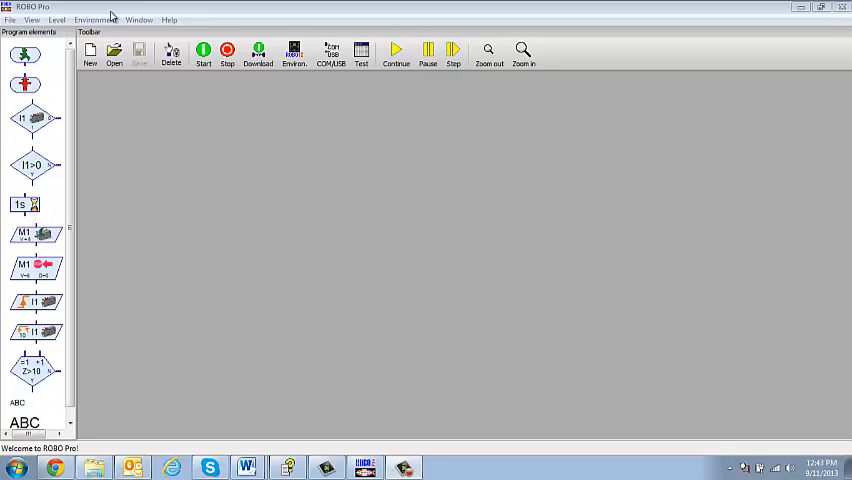
pyautogui.moveTo(292, 236)
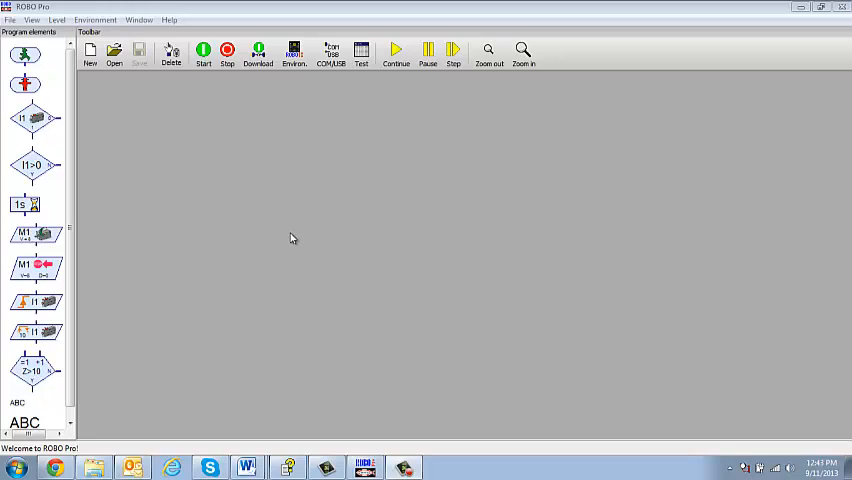
pyautogui.moveTo(292, 50)
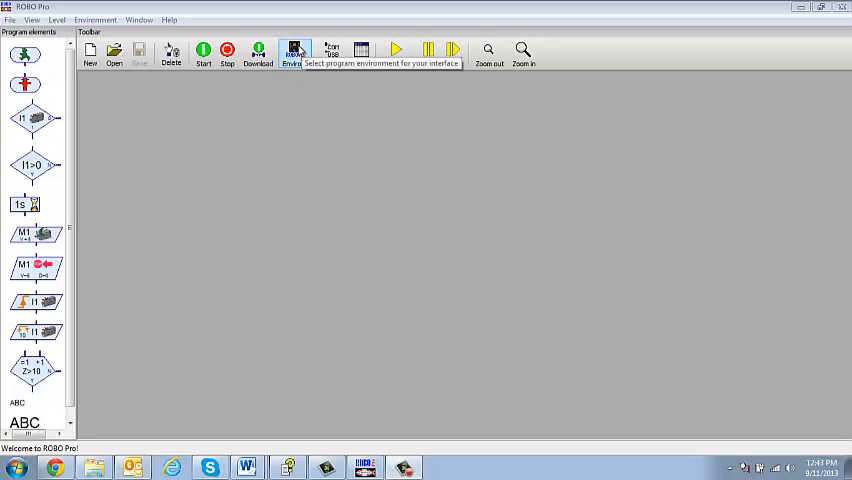
pyautogui.click(294, 52)
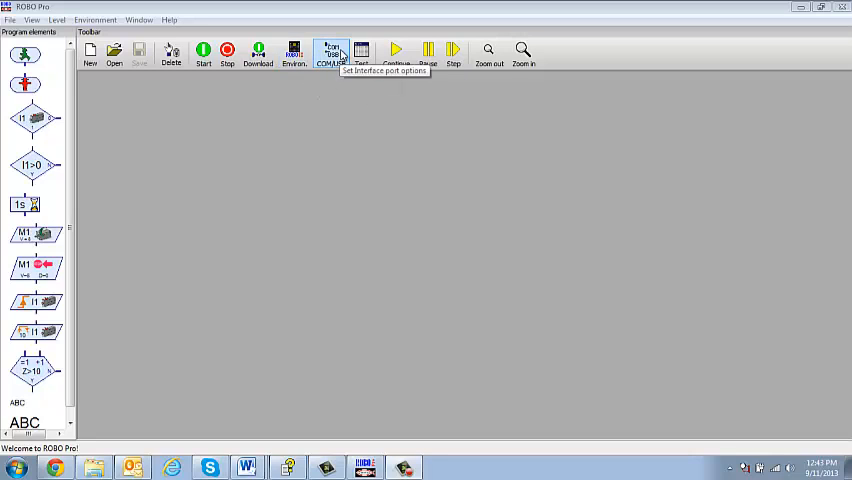
pyautogui.click(332, 52)
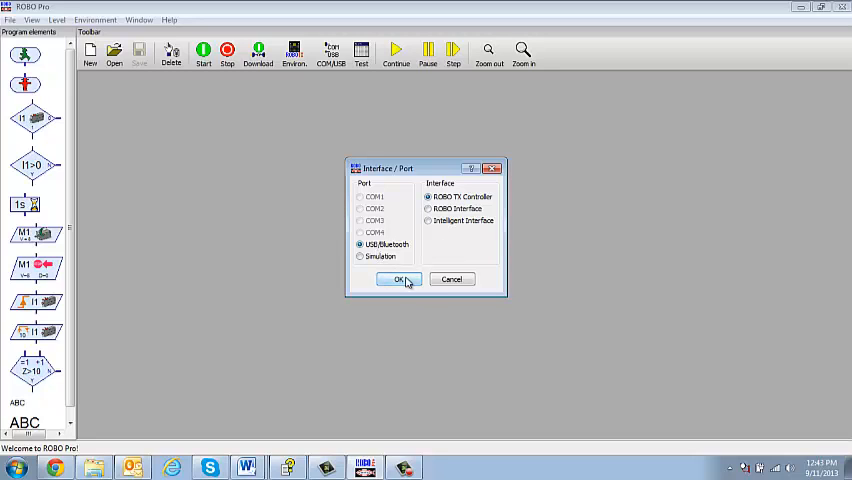
pyautogui.click(398, 280)
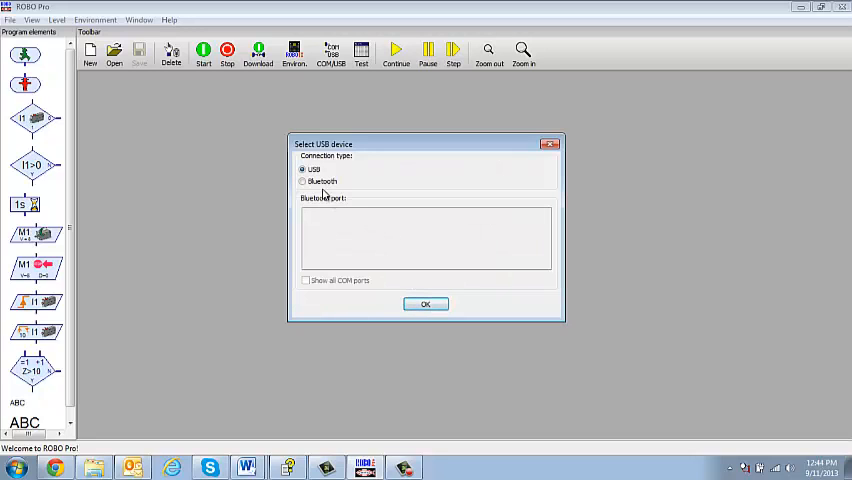
pyautogui.click(424, 304)
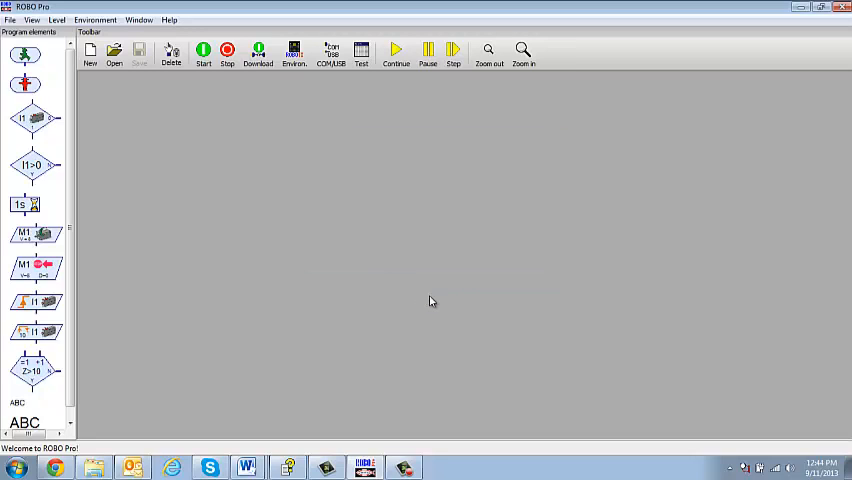
pyautogui.moveTo(448, 282)
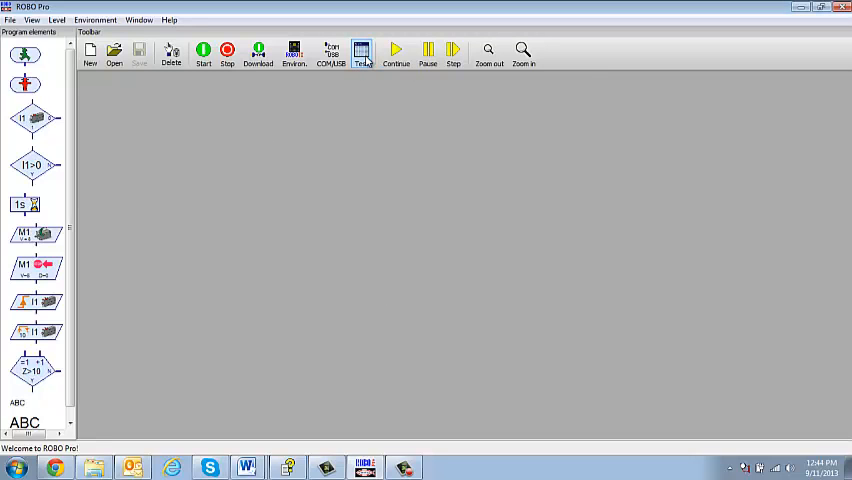
# - Show the Interface Test window with the controller's inputs, outputs and running USB link
pyautogui.click(360, 56)
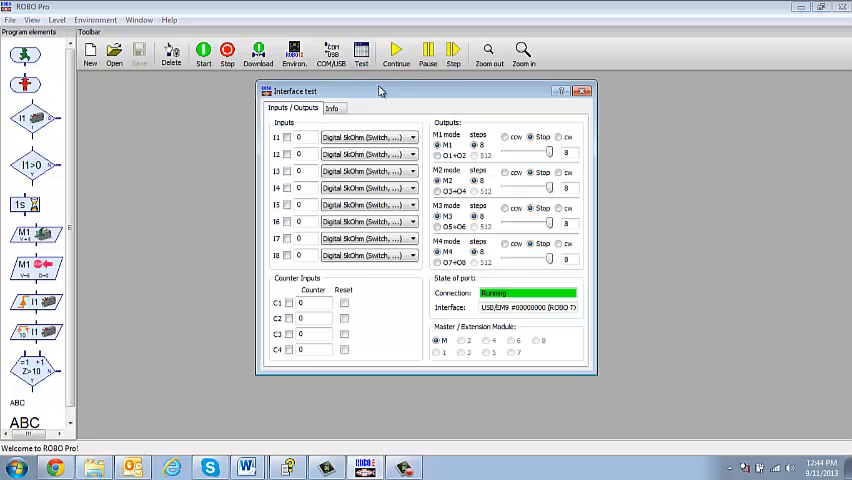